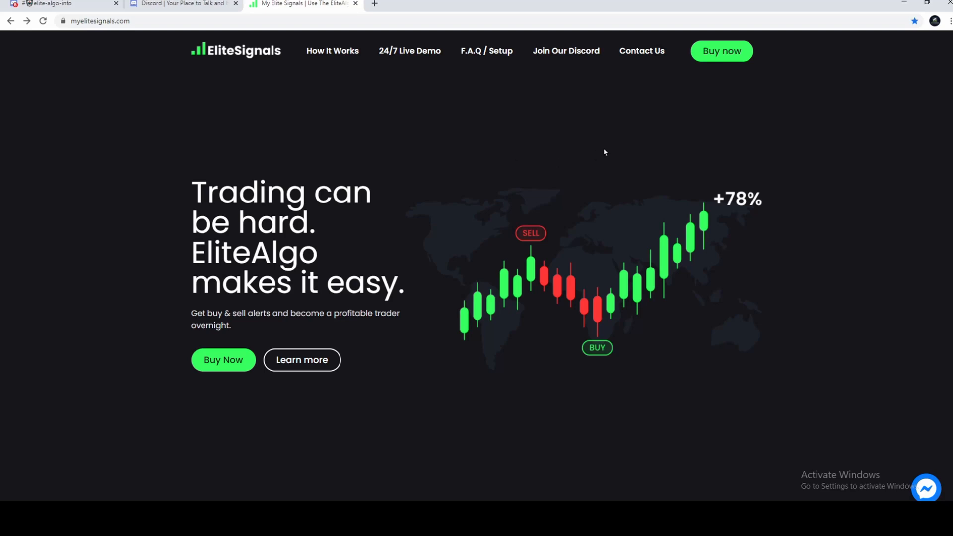
{"action": "mouse_move", "coordinate": [480, 165]}
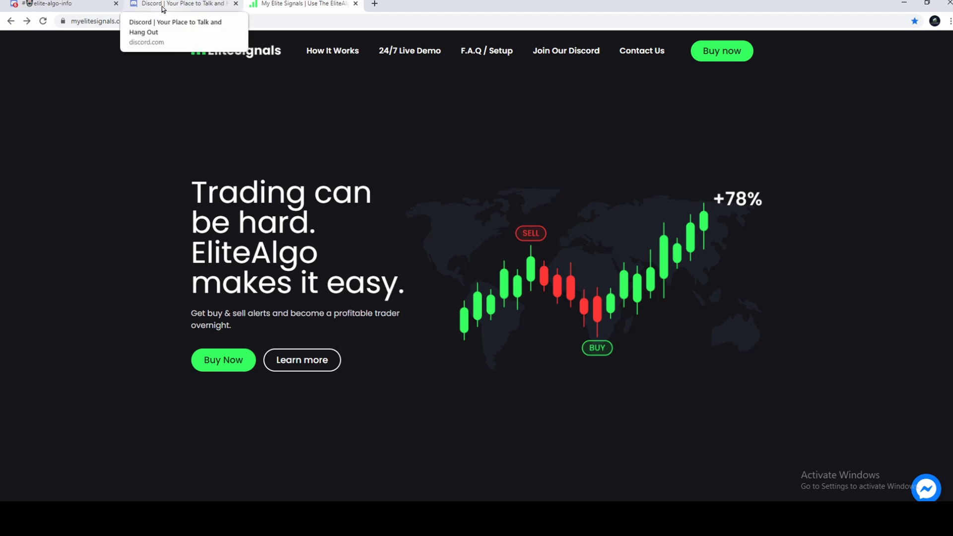
Switch Chrome from the EliteSignals site to the Discord homepage tab.
{"action": "left_click", "coordinate": [165, 4]}
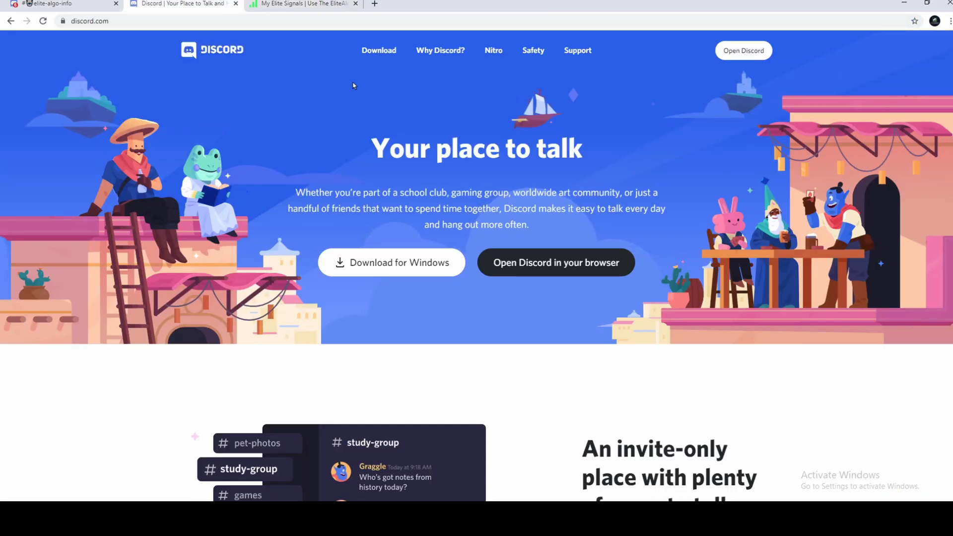
{"action": "mouse_move", "coordinate": [379, 62]}
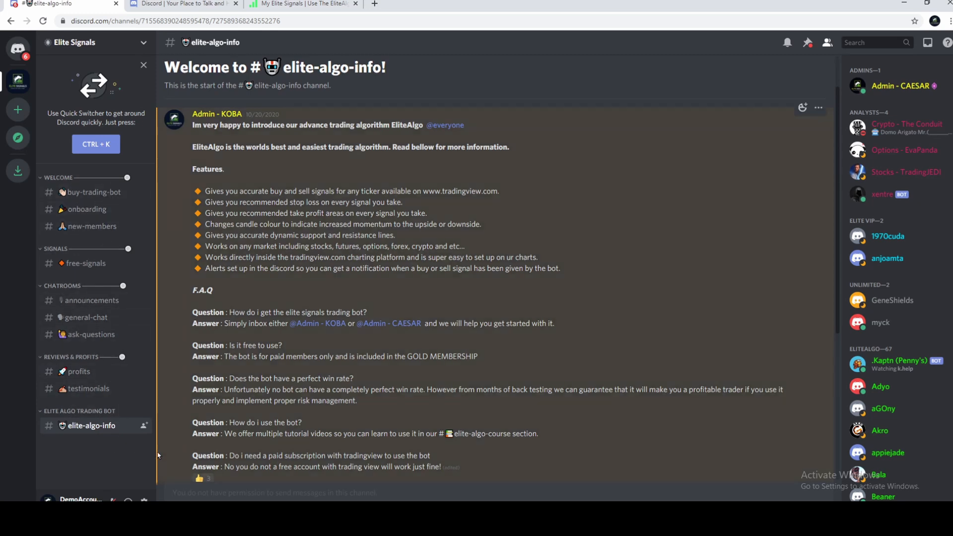
{"action": "mouse_move", "coordinate": [159, 425]}
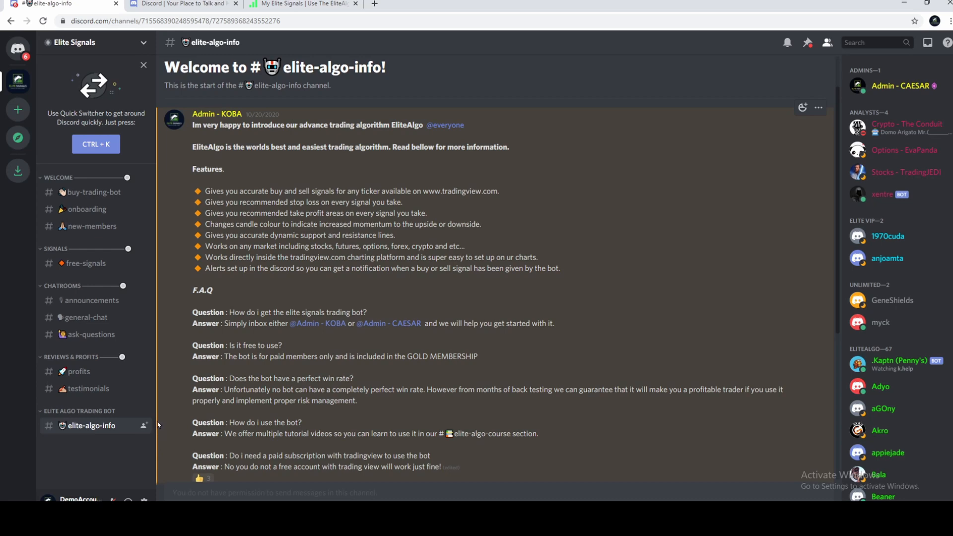
{"action": "mouse_move", "coordinate": [33, 210]}
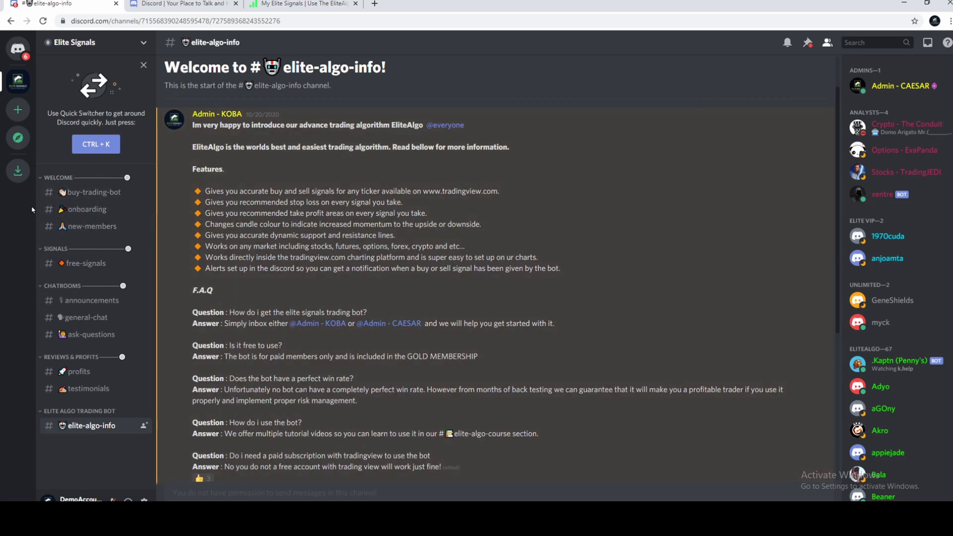
{"action": "mouse_move", "coordinate": [127, 441]}
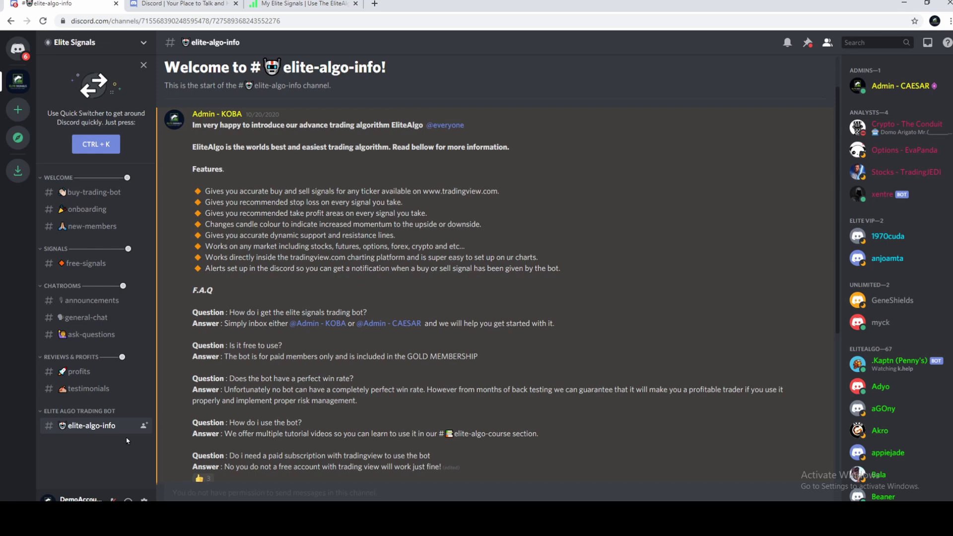
{"action": "mouse_move", "coordinate": [139, 443]}
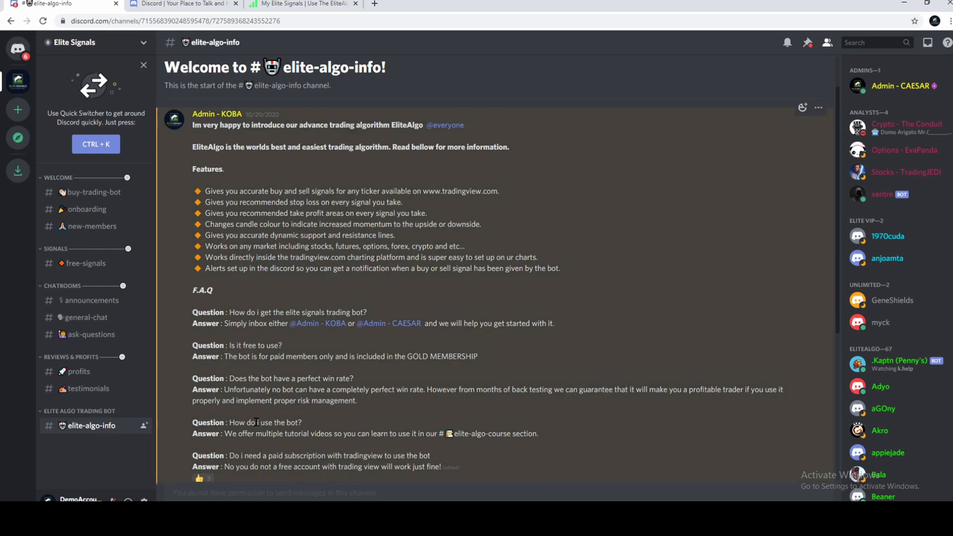
{"action": "mouse_move", "coordinate": [517, 191]}
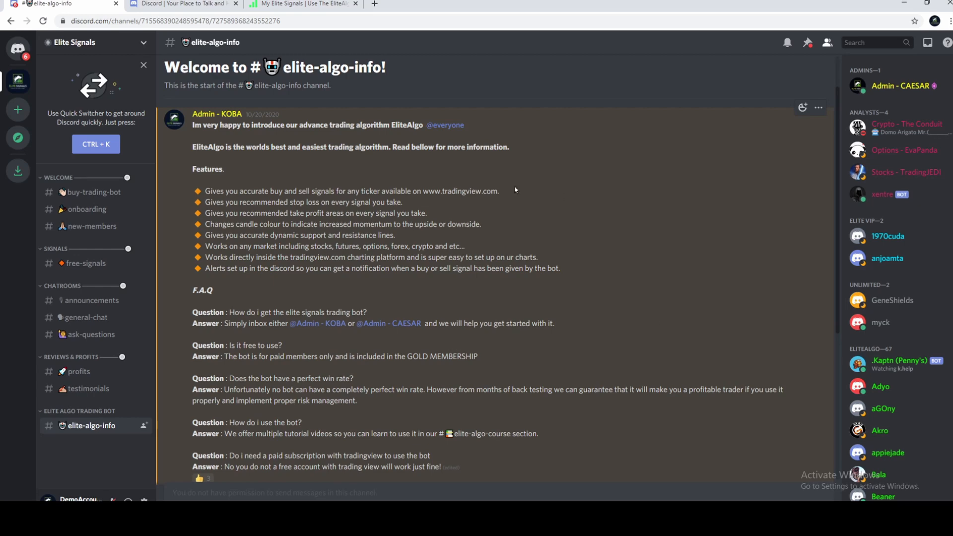
{"action": "mouse_move", "coordinate": [485, 302]}
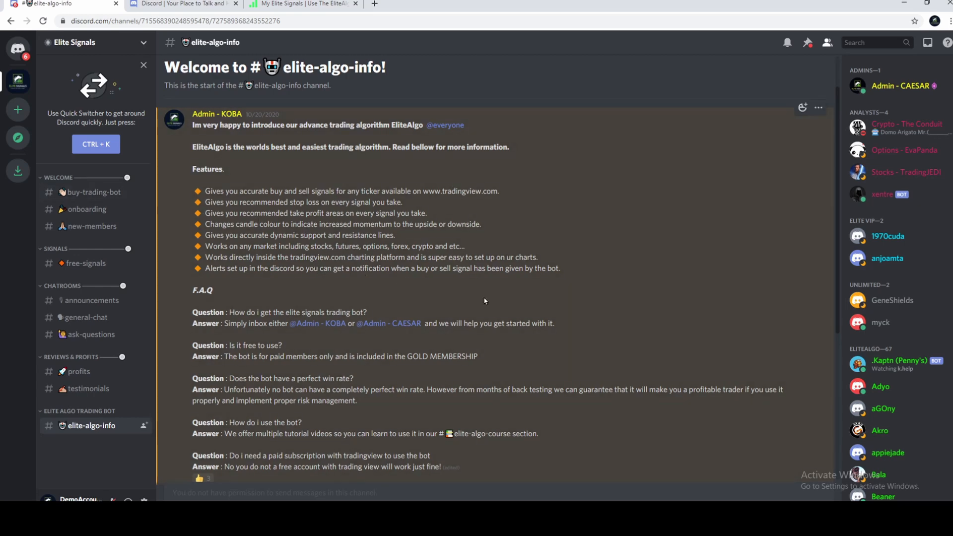
{"action": "mouse_move", "coordinate": [97, 318]}
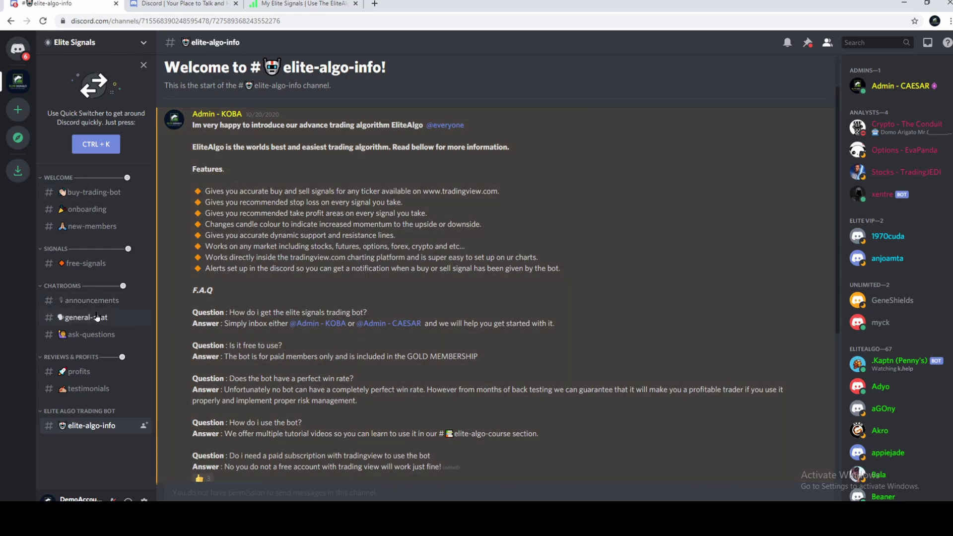
View general-chat and the Admin - CAESAR profile, glancing at the website before returning.
{"action": "left_click", "coordinate": [85, 318]}
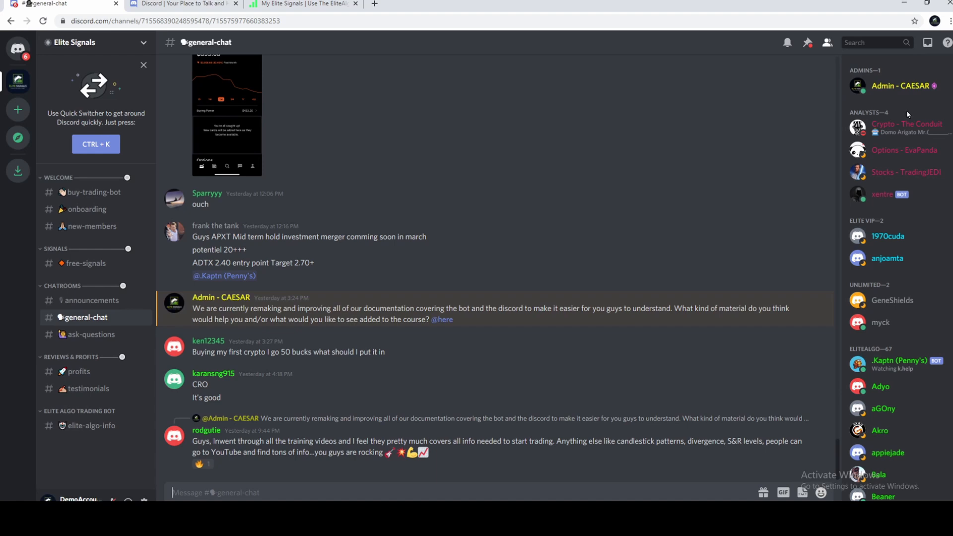
{"action": "mouse_move", "coordinate": [900, 209]}
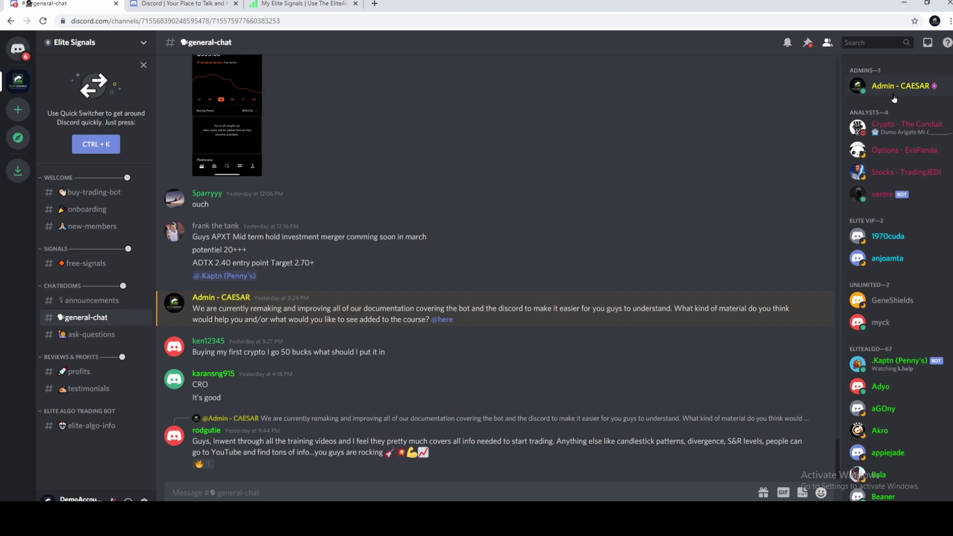
{"action": "left_click", "coordinate": [902, 86]}
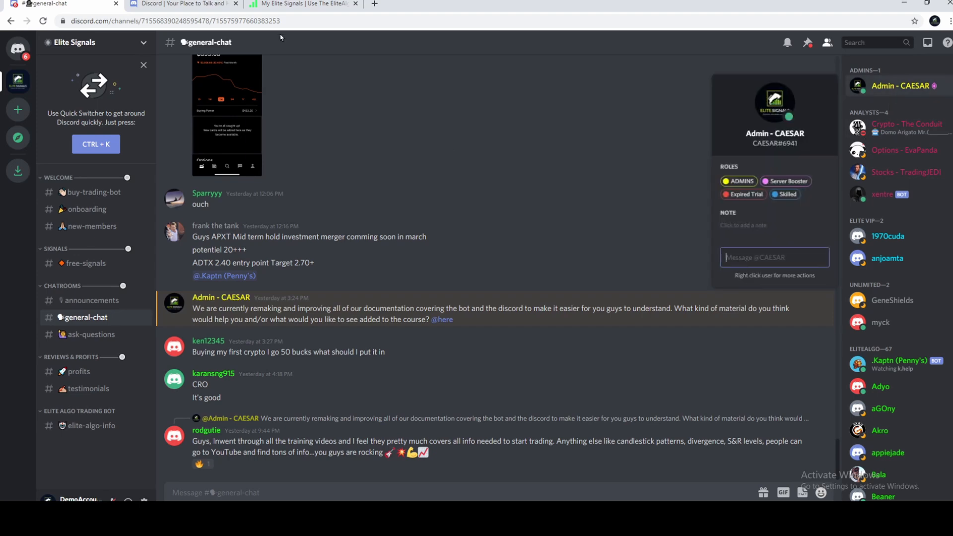
{"action": "left_click", "coordinate": [303, 4]}
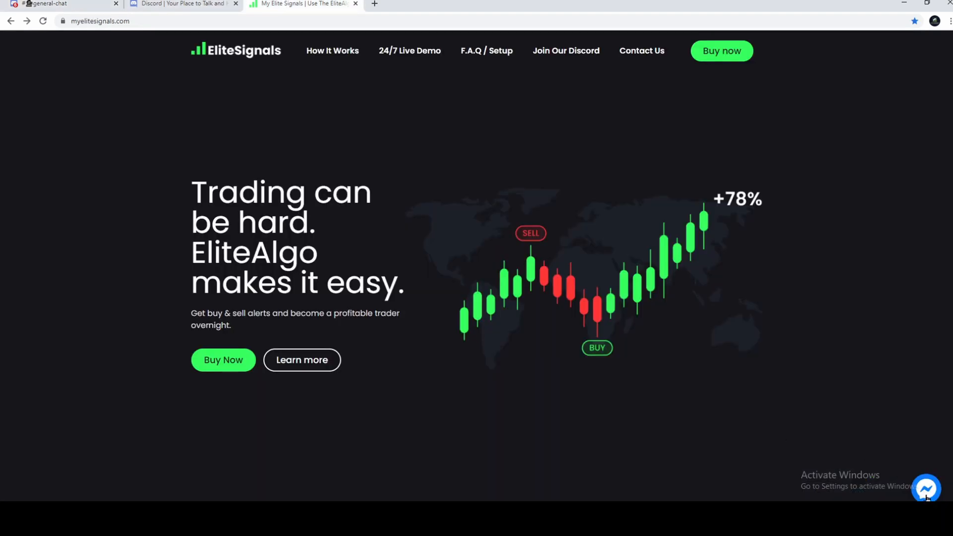
{"action": "left_click", "coordinate": [927, 491]}
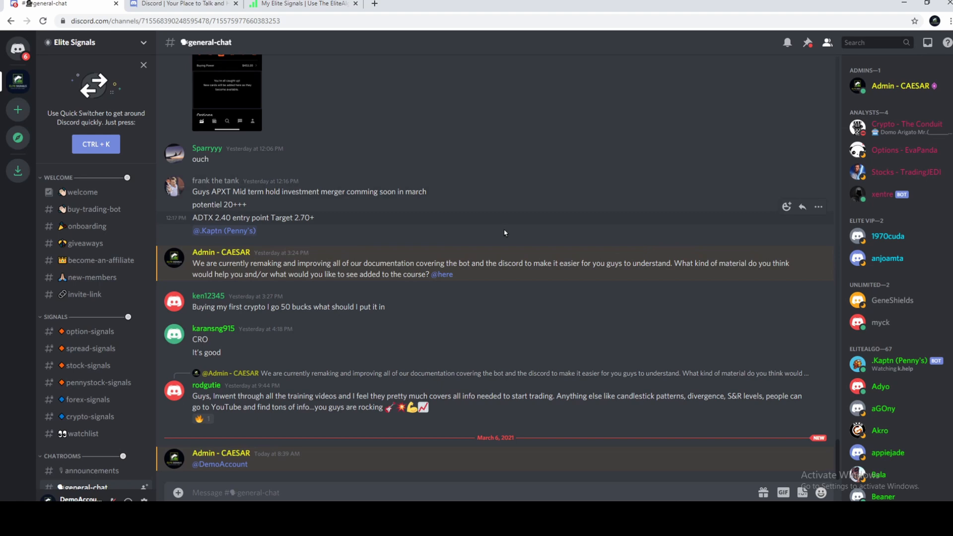
Browse the forex-signals, pennystock-signals and stock-signals channels with their bot posts.
{"action": "scroll", "scroll_direction": "down", "scroll_amount": 3}
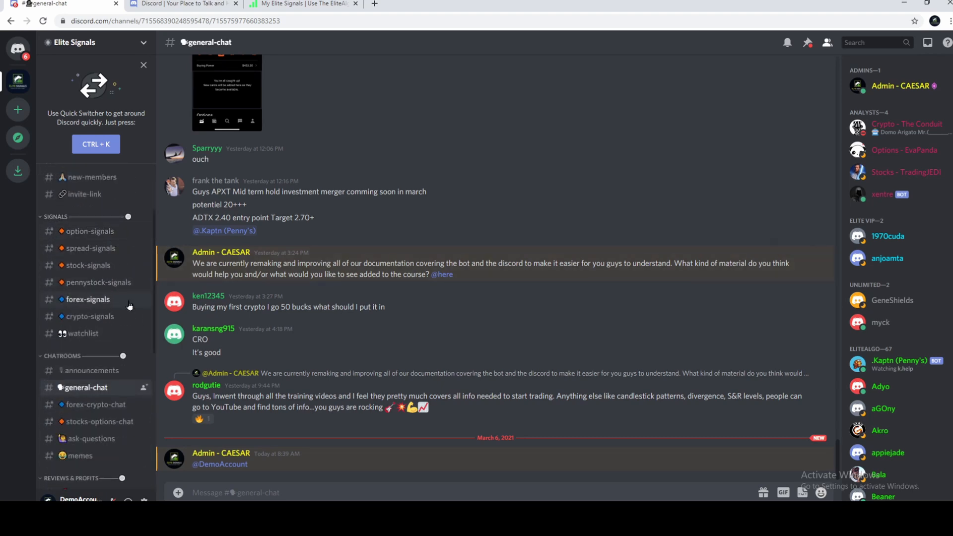
{"action": "left_click", "coordinate": [87, 300]}
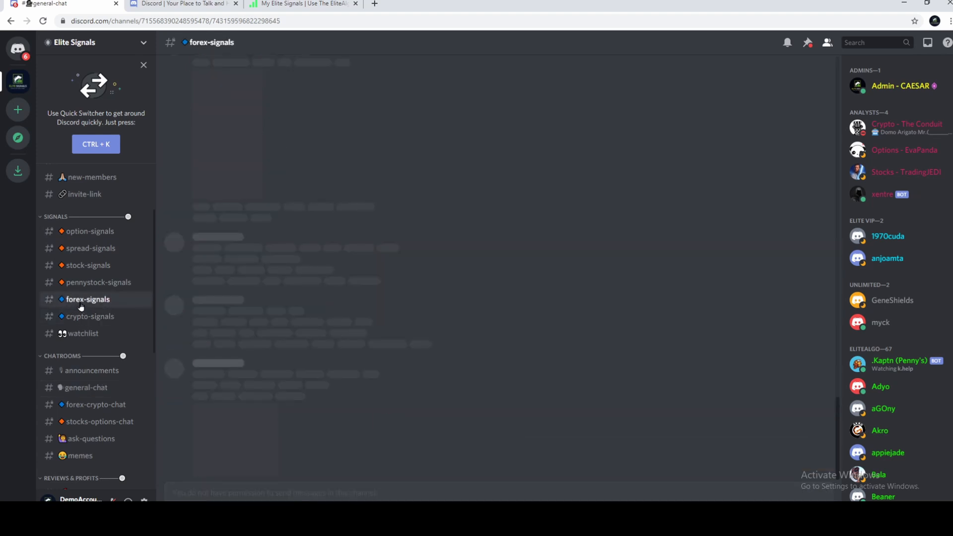
{"action": "left_click", "coordinate": [87, 300]}
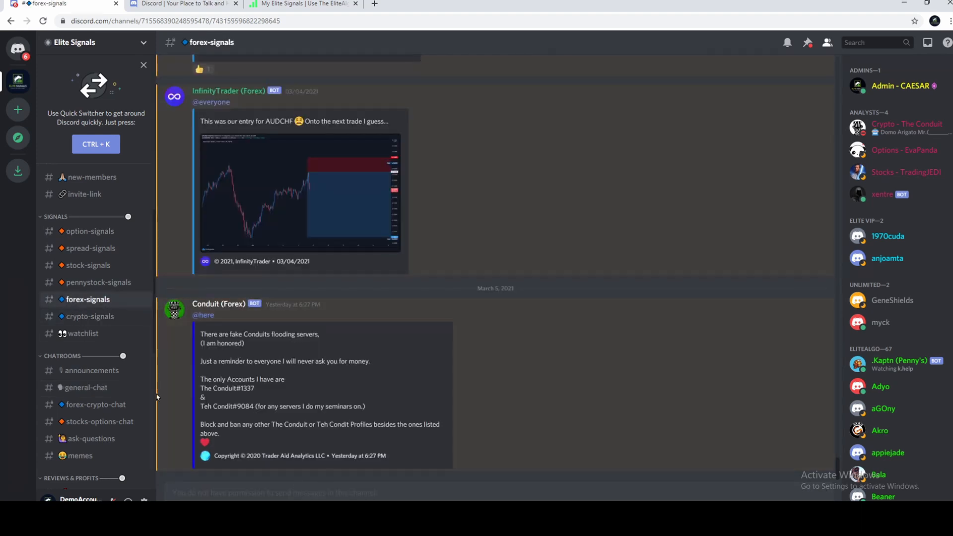
{"action": "left_click", "coordinate": [96, 282]}
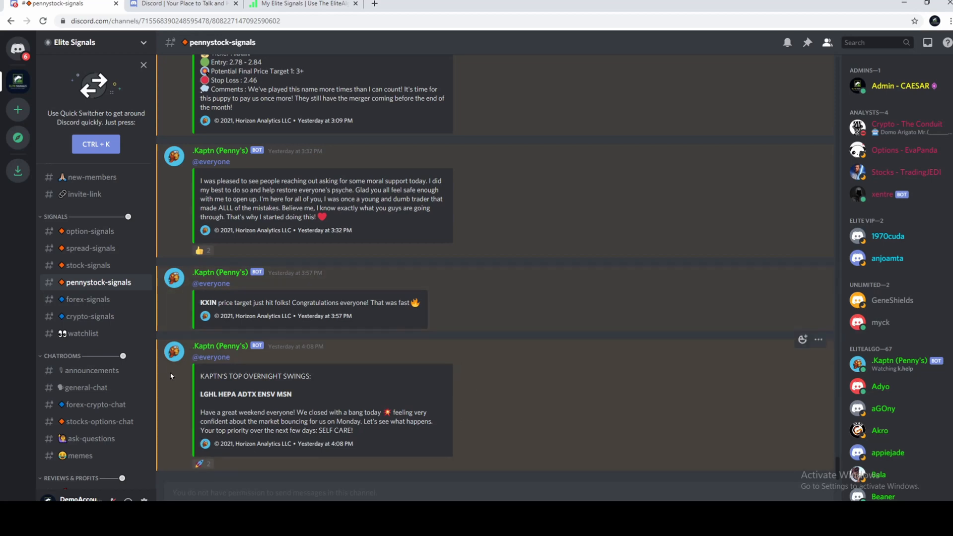
{"action": "left_click", "coordinate": [88, 265]}
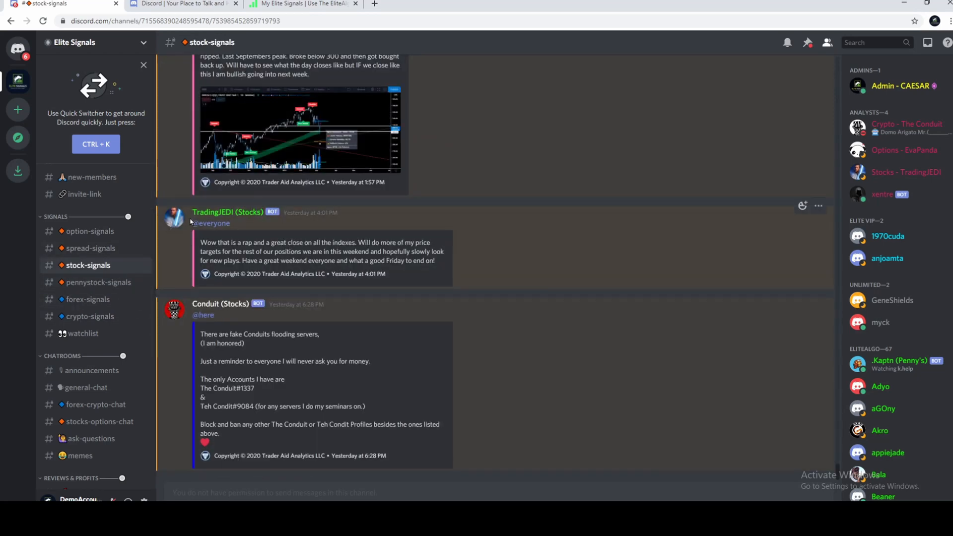
{"action": "mouse_move", "coordinate": [243, 411]}
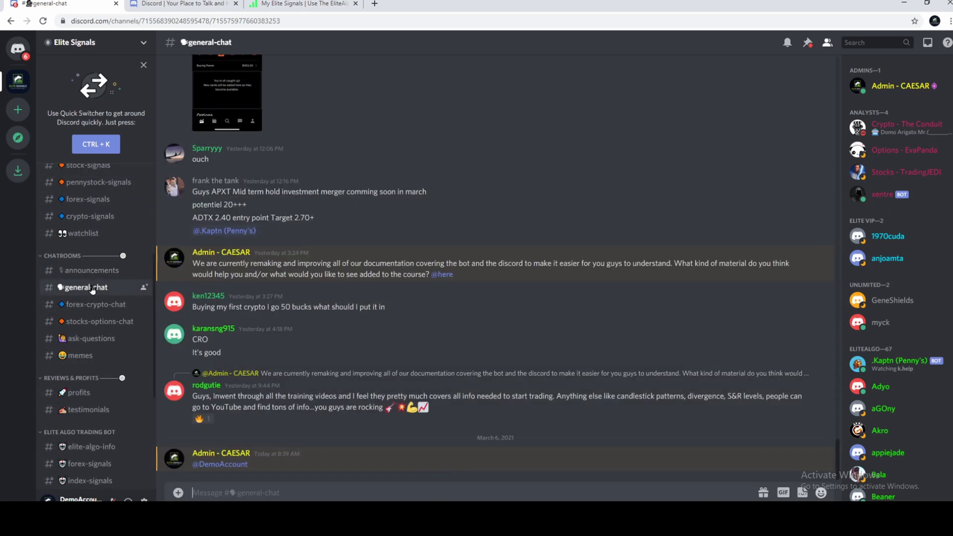
{"action": "mouse_move", "coordinate": [102, 338]}
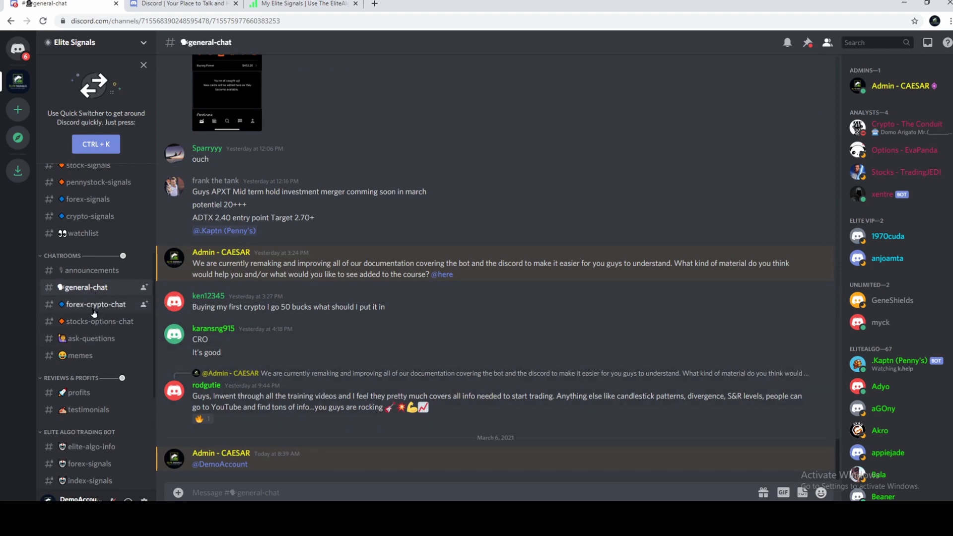
{"action": "left_click", "coordinate": [100, 322]}
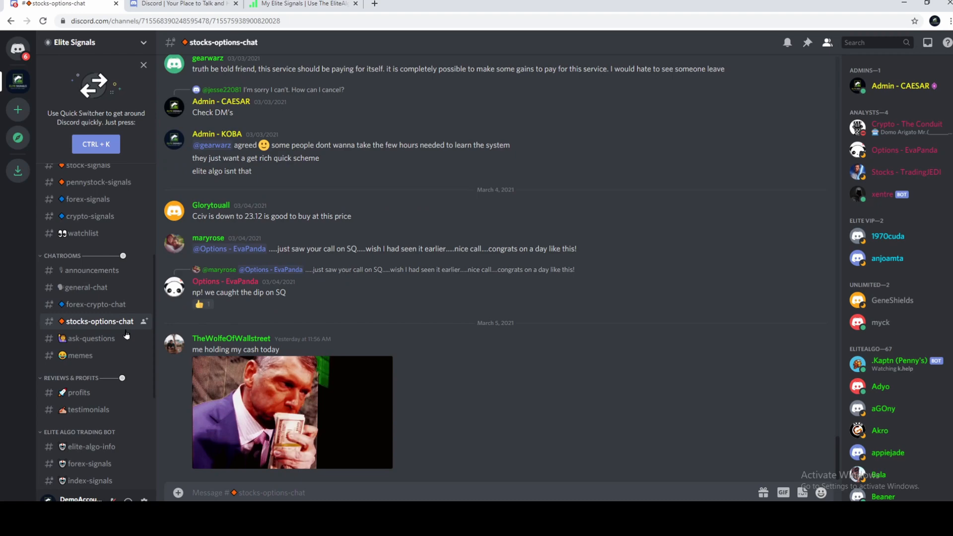
{"action": "left_click", "coordinate": [91, 337]}
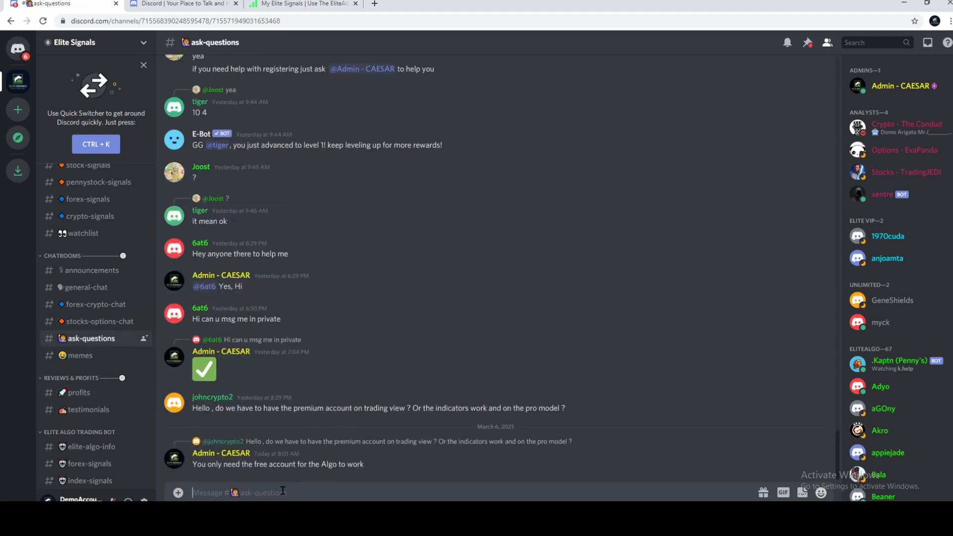
{"action": "left_click", "coordinate": [82, 355]}
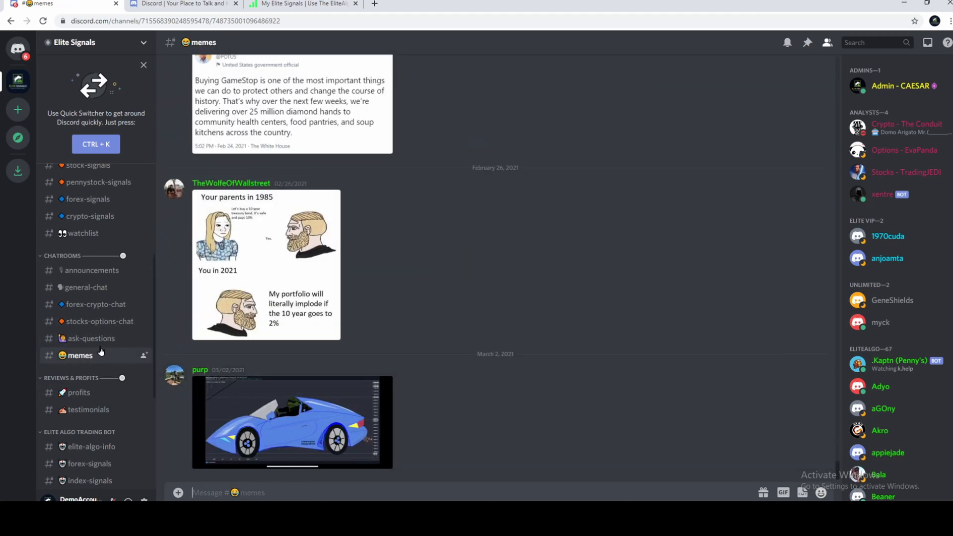
{"action": "left_click", "coordinate": [86, 287]}
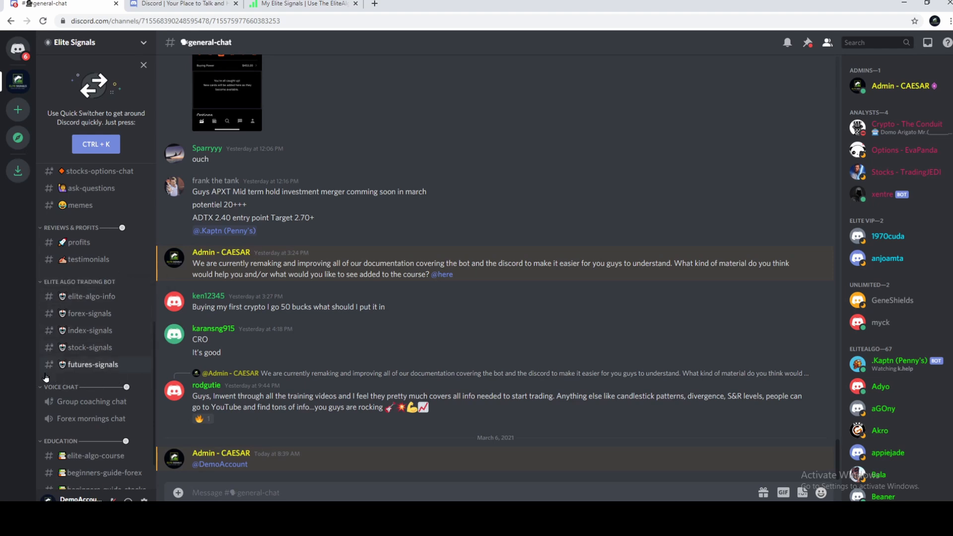
View the trading bot's forex-signals and elite-algo-course, then land on ask-questions.
{"action": "left_click", "coordinate": [89, 313]}
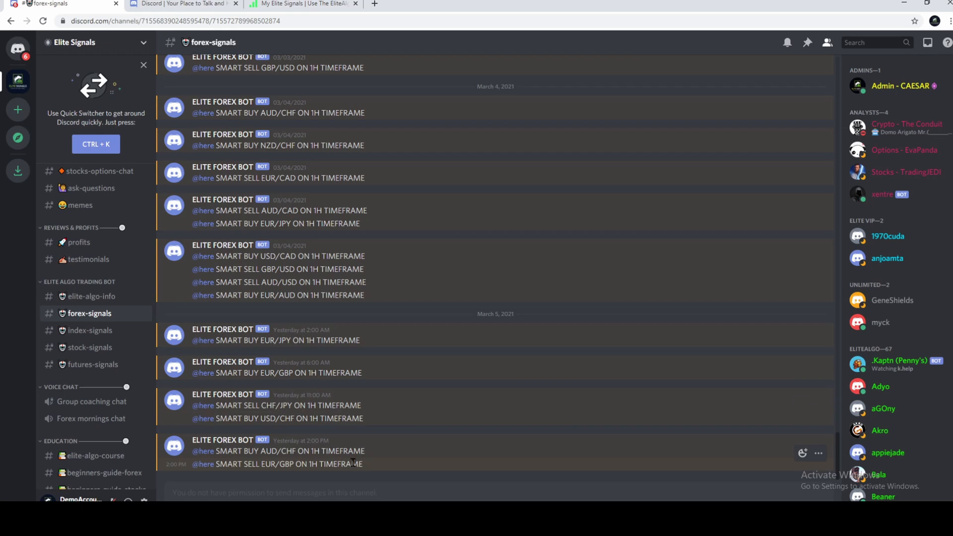
{"action": "left_click_drag", "start_coordinate": [256, 464], "coordinate": [352, 463]}
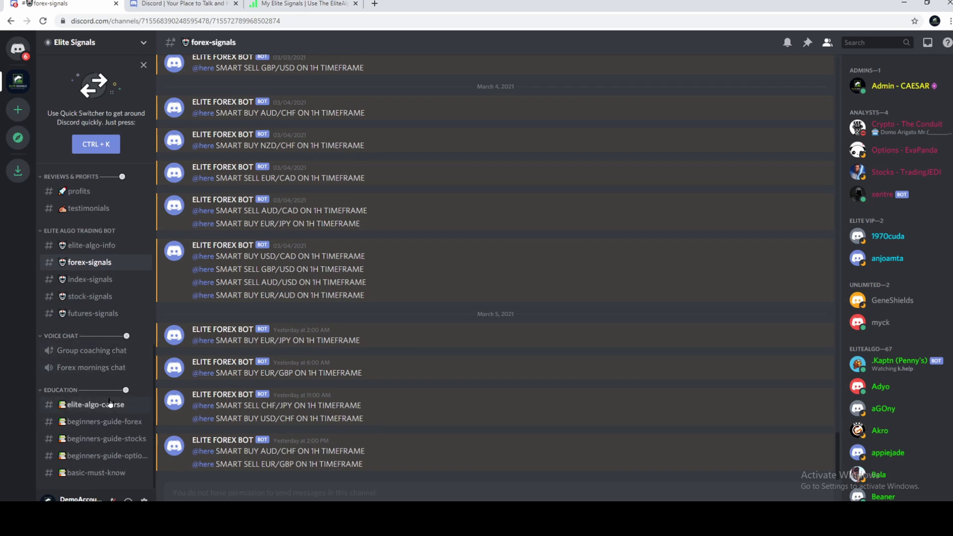
{"action": "mouse_move", "coordinate": [127, 439]}
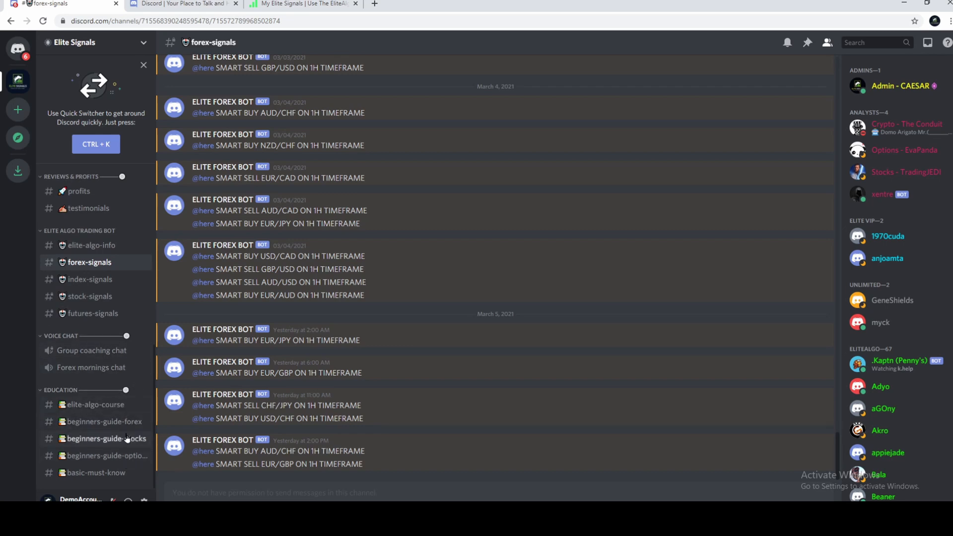
{"action": "left_click", "coordinate": [91, 405]}
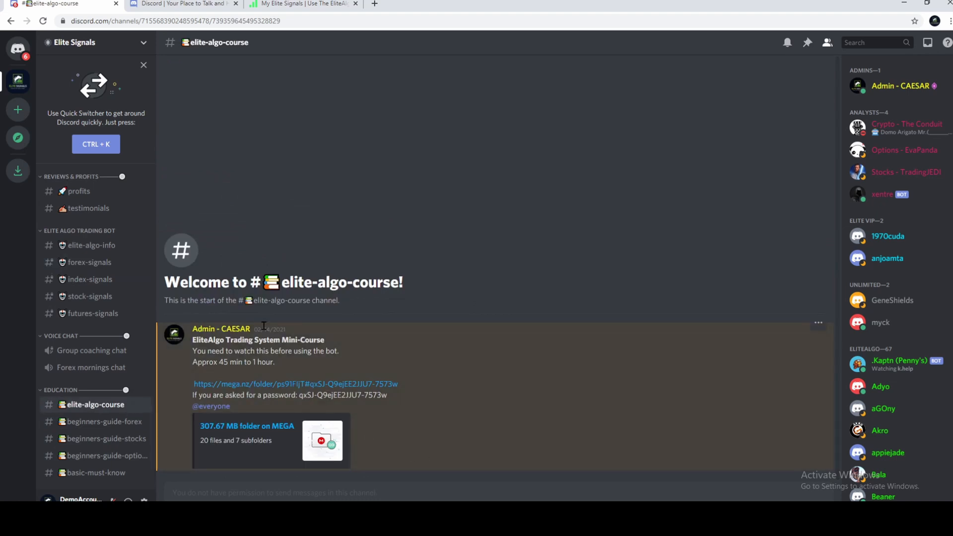
{"action": "left_click", "coordinate": [90, 387]}
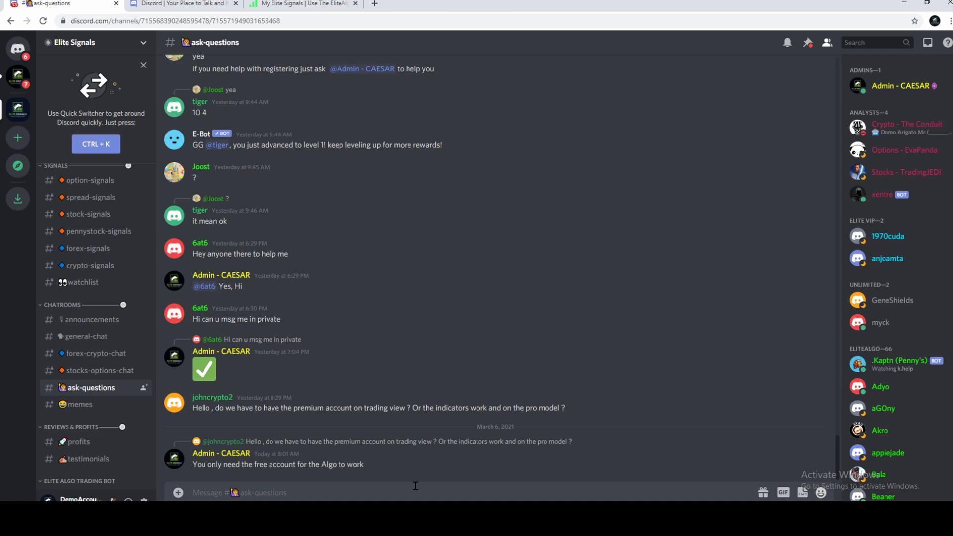
{"action": "type", "text": "Hi, I need H"}
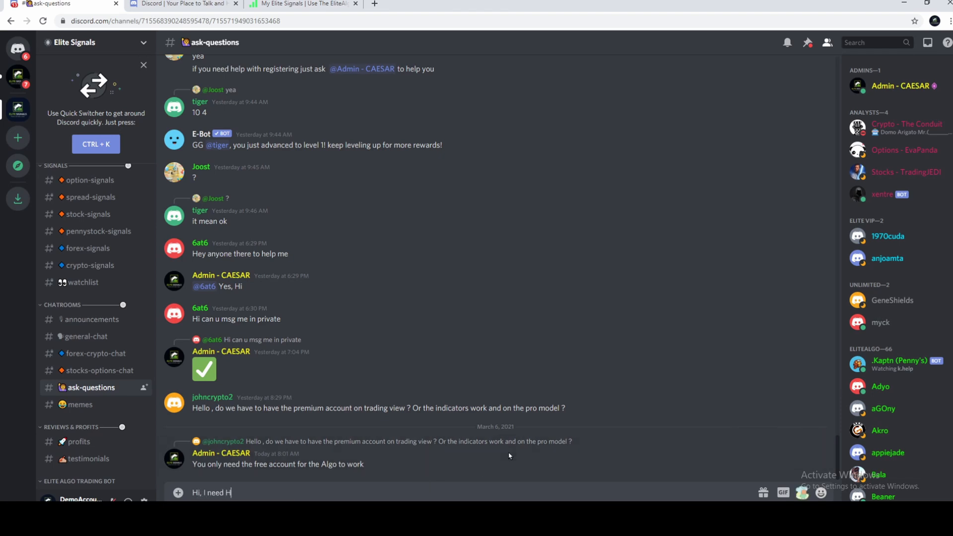
{"action": "key", "text": "Enter"}
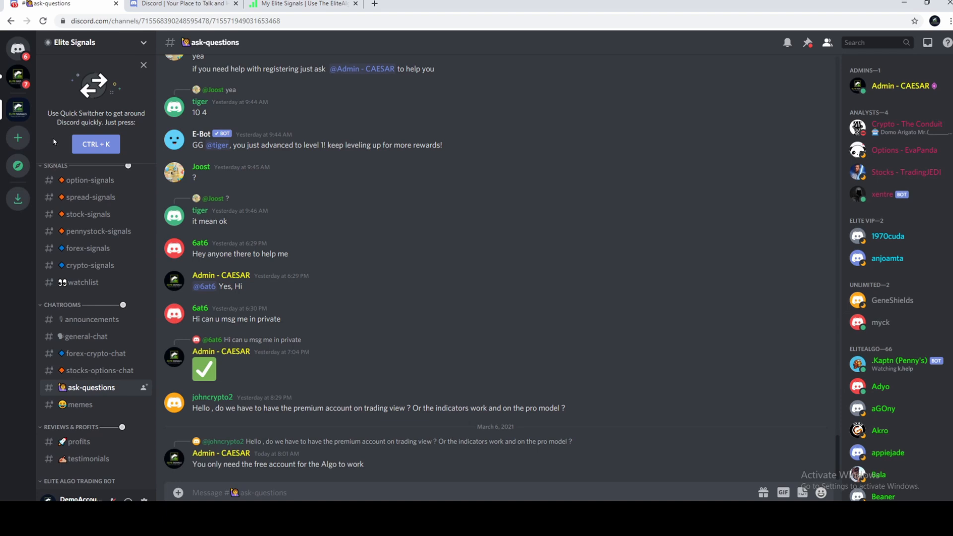
{"action": "mouse_move", "coordinate": [17, 80]}
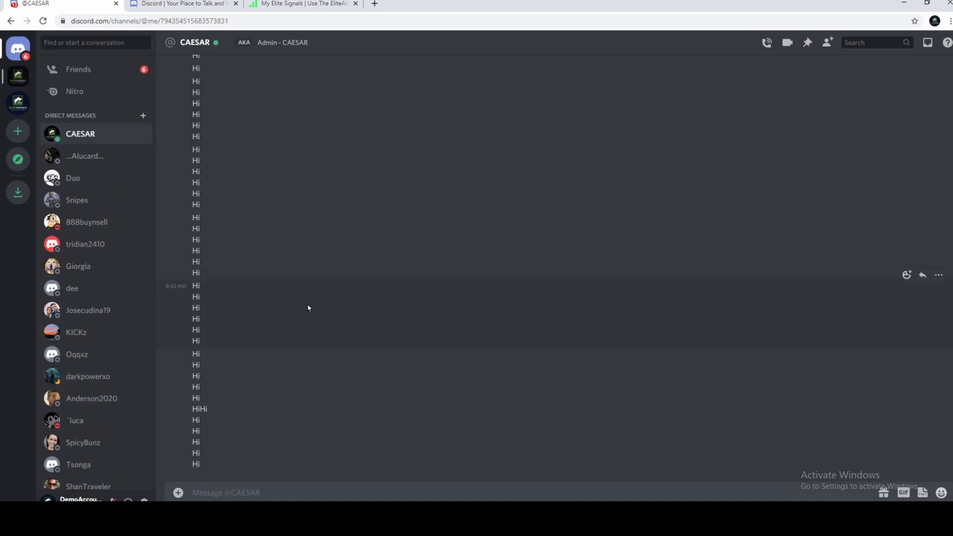
Message 'Hi' to admin CAESAR and return to the Elite Signals server.
{"action": "type", "text": "Hi"}
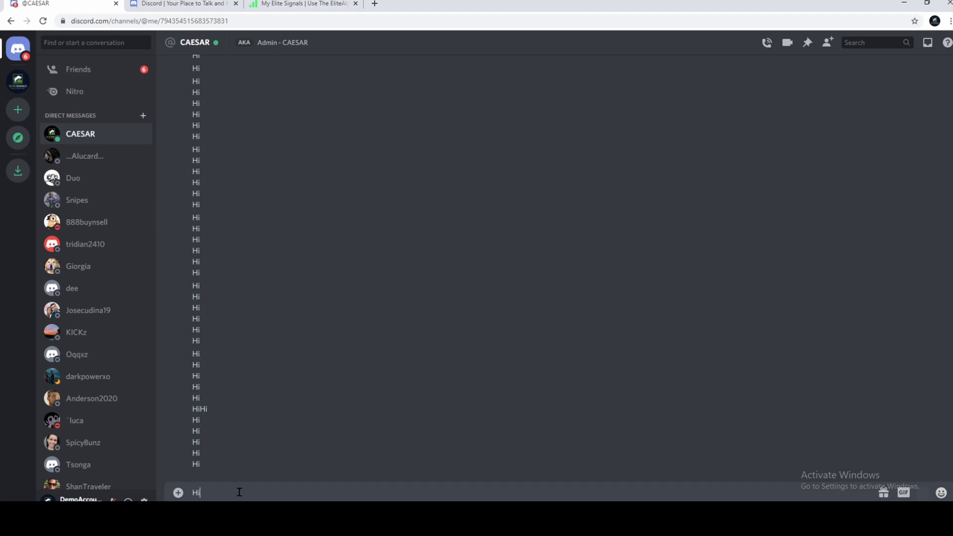
{"action": "key", "text": "Enter"}
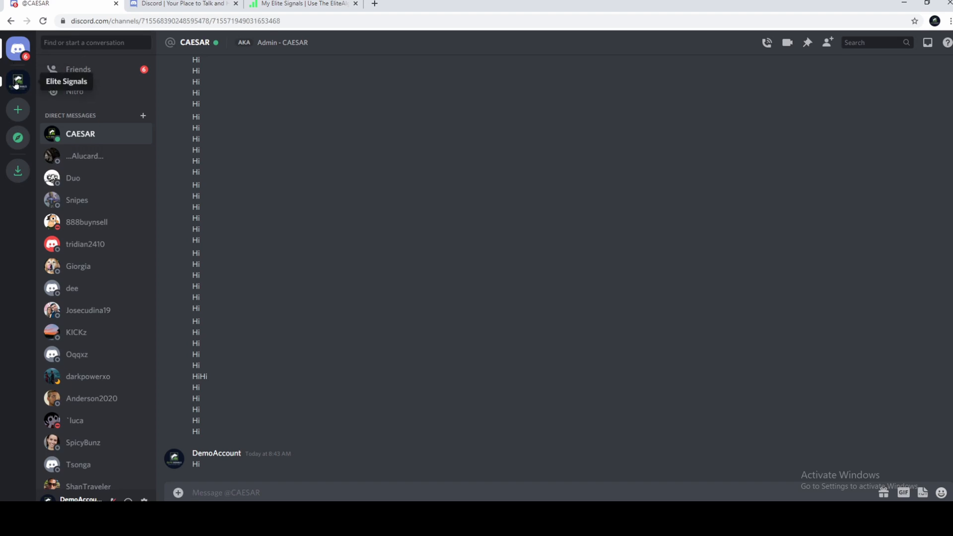
{"action": "left_click", "coordinate": [17, 80]}
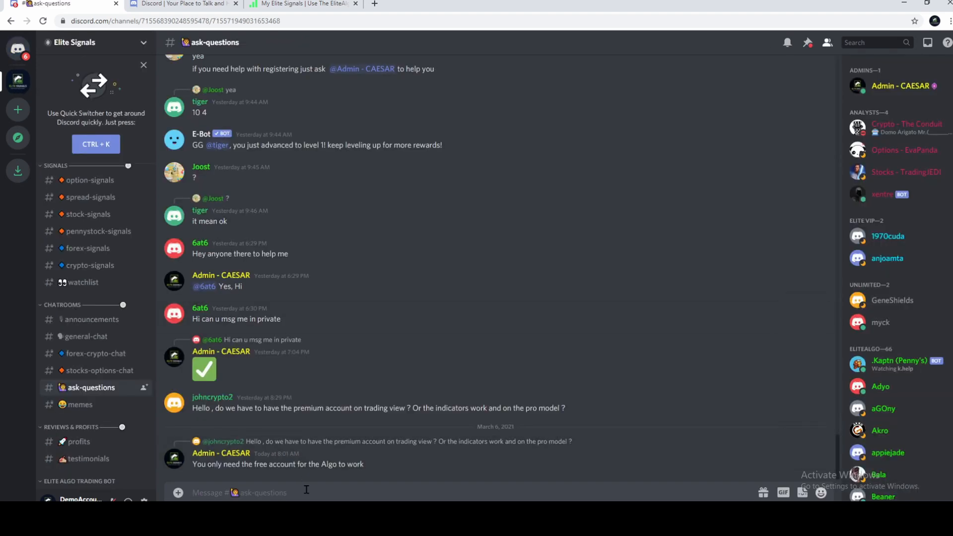